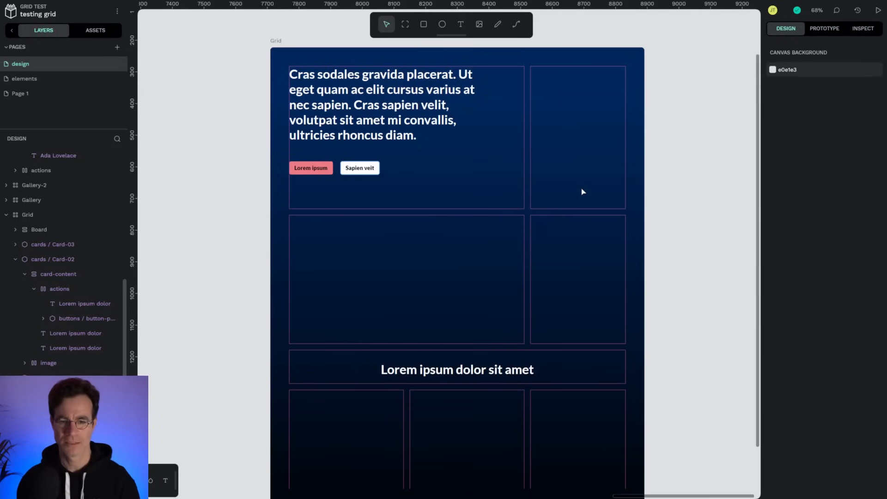
mouse_move(610, 195)
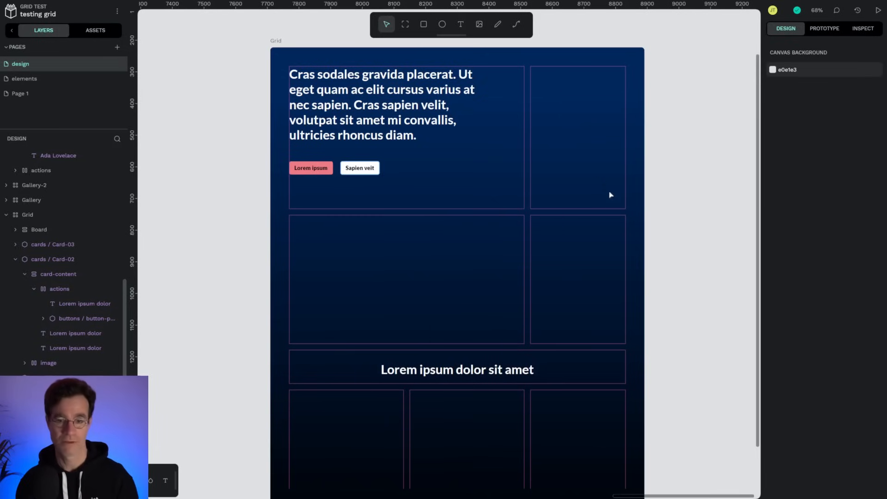
mouse_move(592, 181)
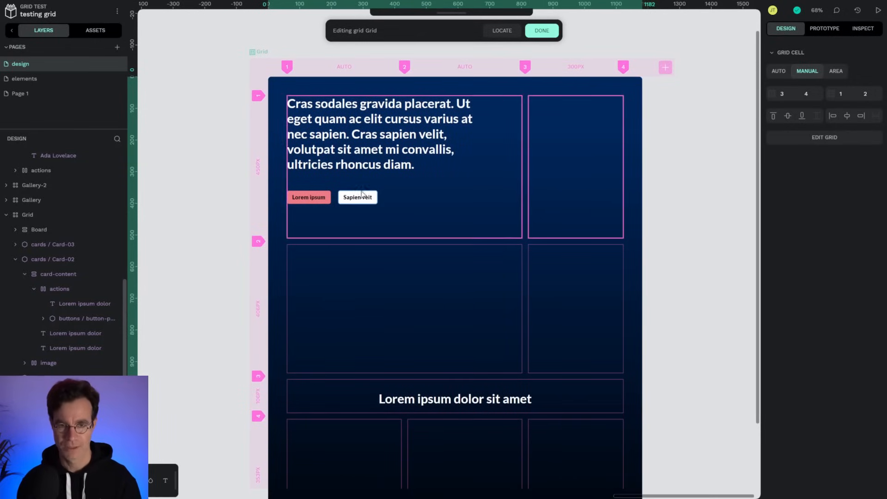
- Select the empty top-right cell in the Grid board and finish grid editing
left_click(575, 165)
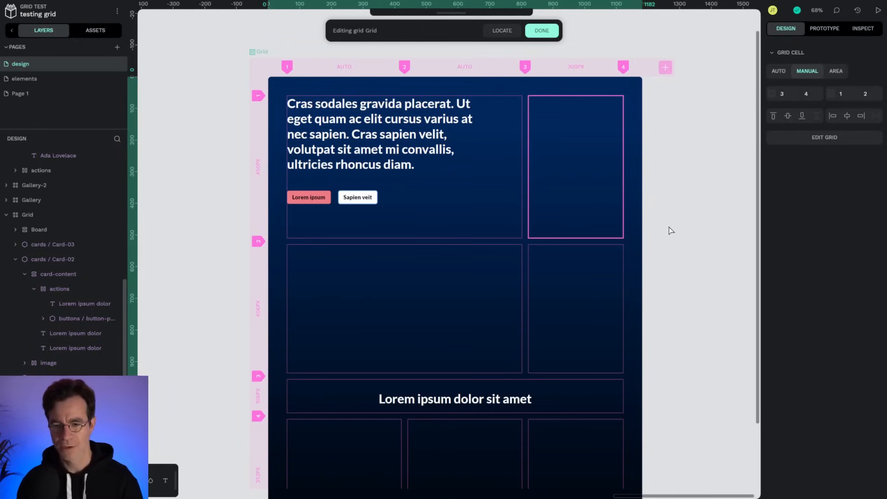
left_click(540, 31)
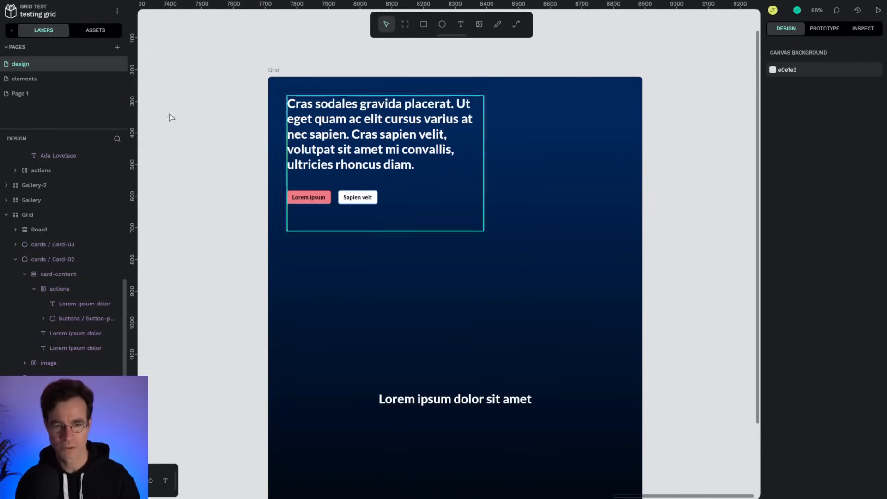
- Show the shared component library listing form, button and card components
left_click(95, 30)
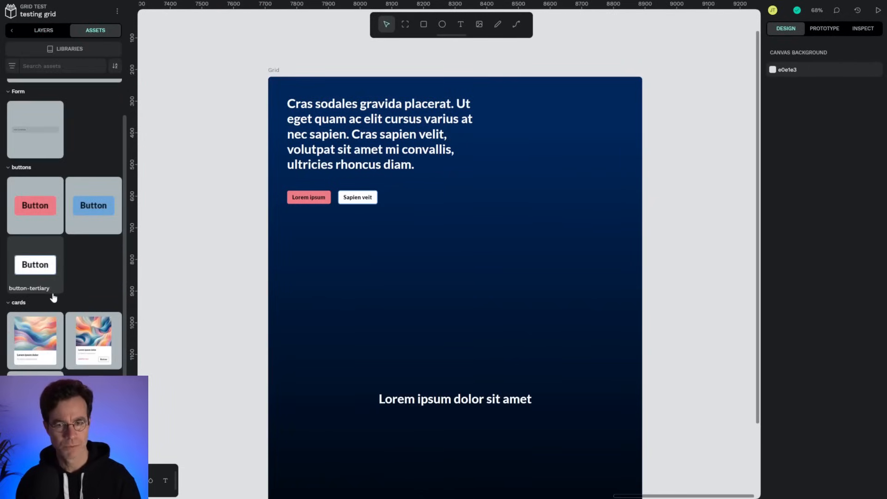
mouse_move(93, 339)
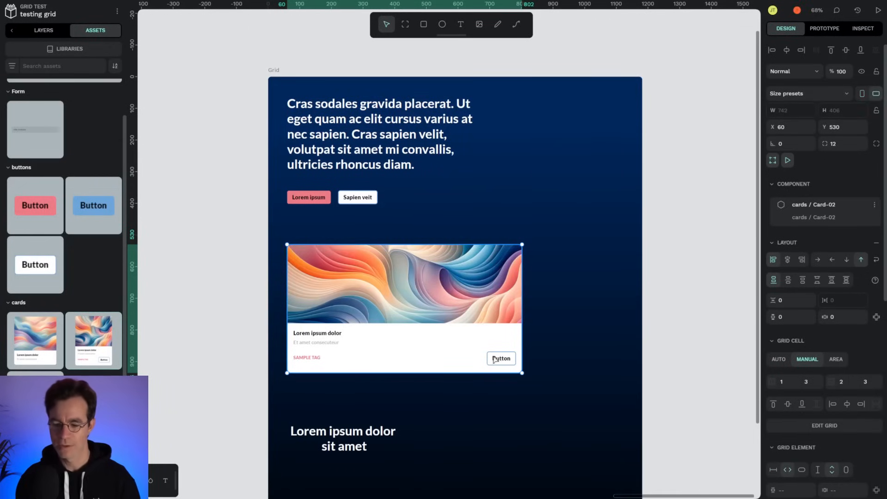
mouse_move(355, 332)
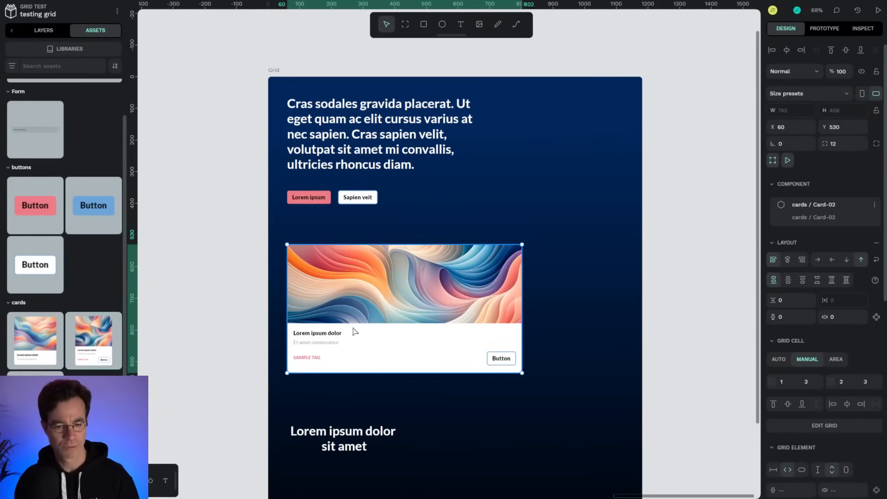
mouse_move(354, 332)
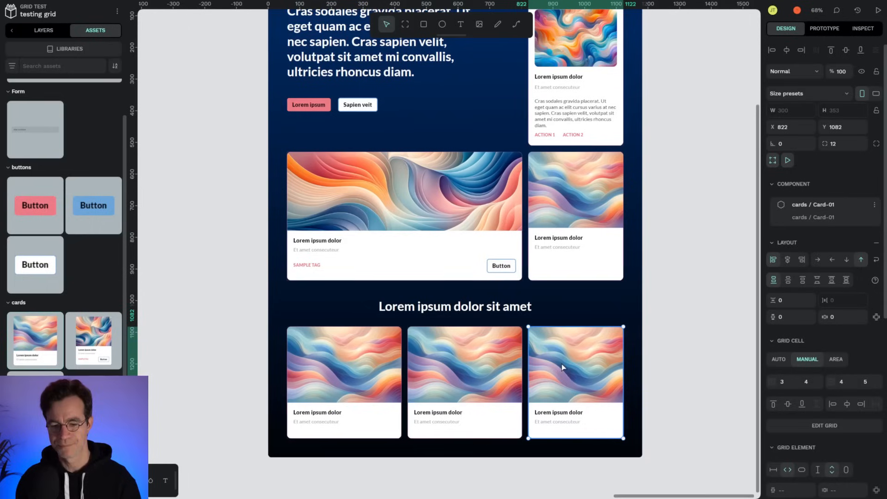
mouse_move(598, 349)
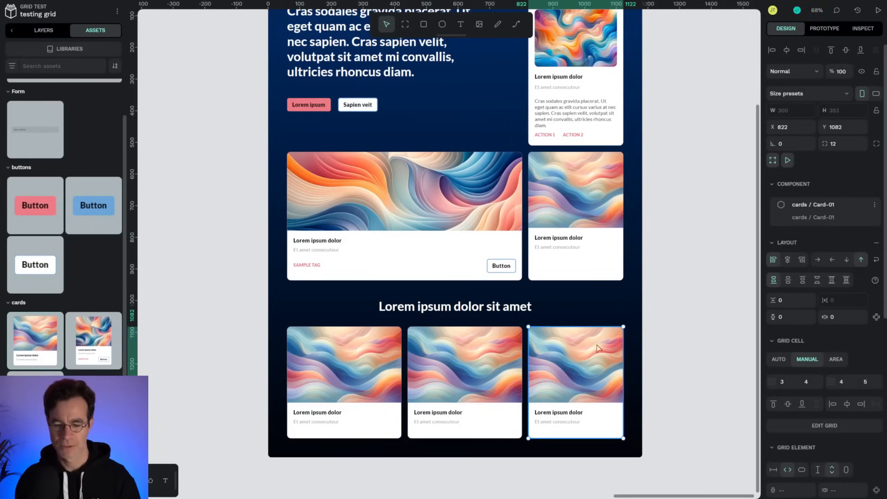
mouse_move(582, 243)
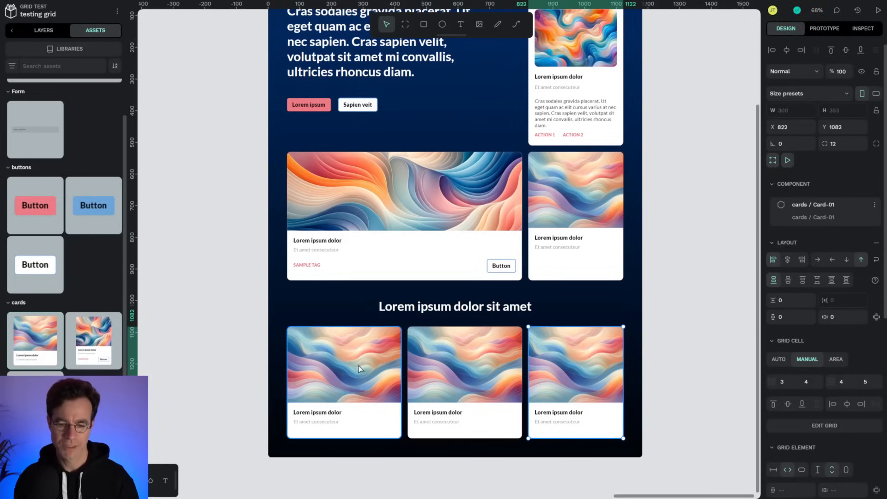
- Swap the first bottom card's fill to another waves image from the File library swatches
left_click(343, 382)
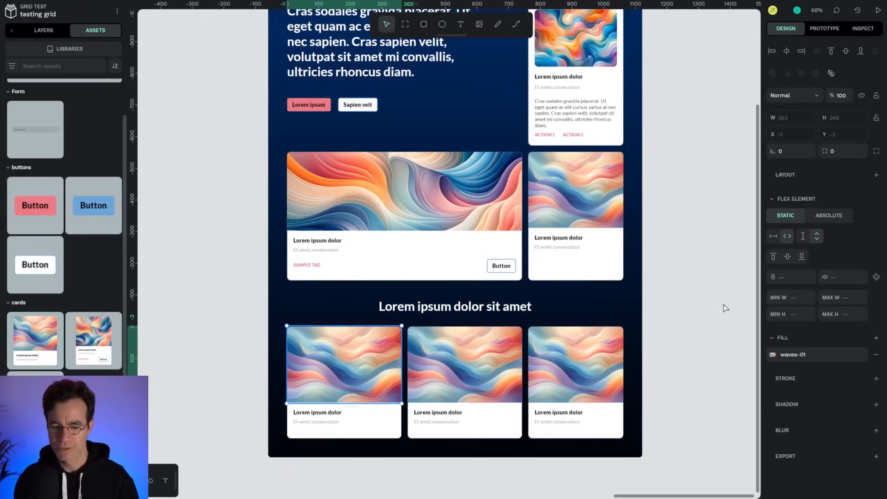
left_click(770, 355)
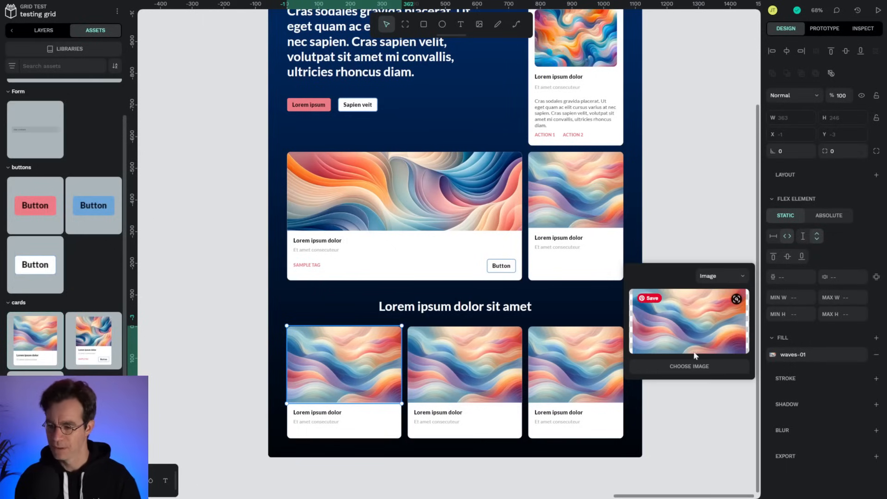
left_click(722, 275)
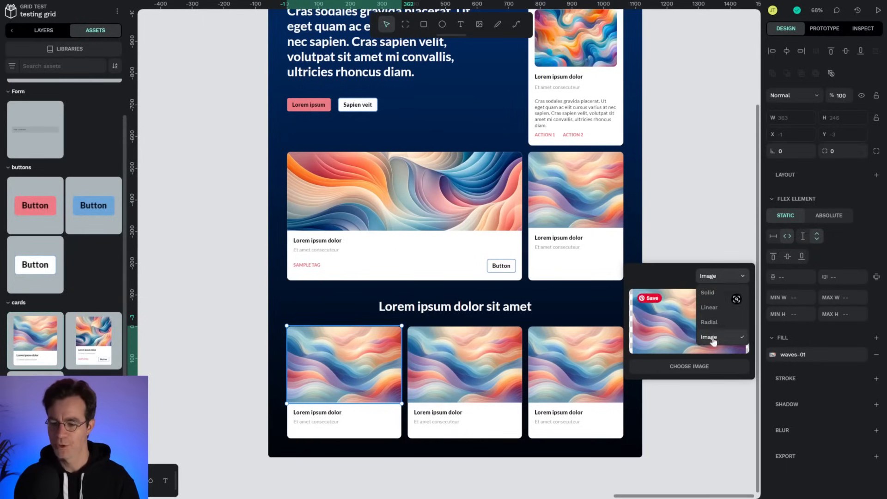
left_click(707, 292)
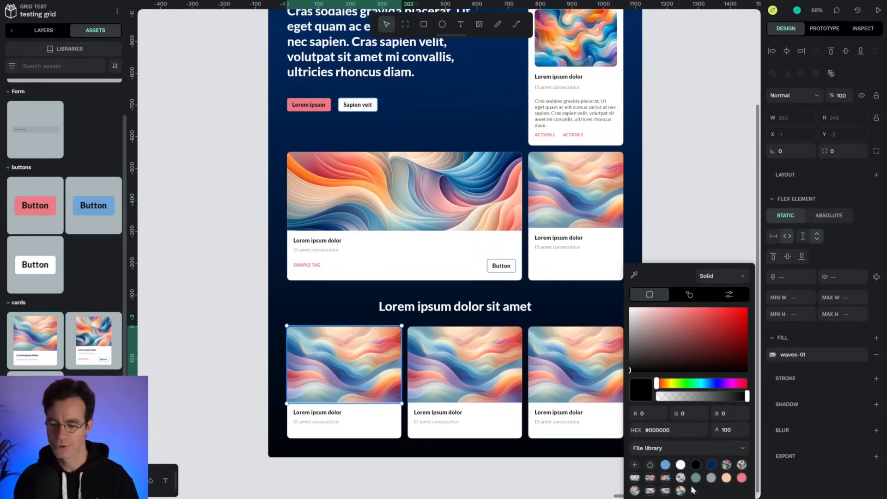
left_click(721, 276)
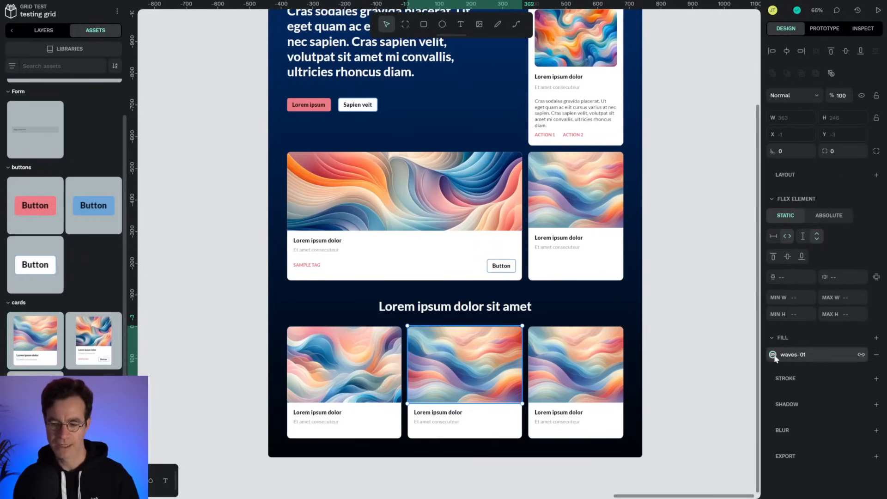
left_click(773, 353)
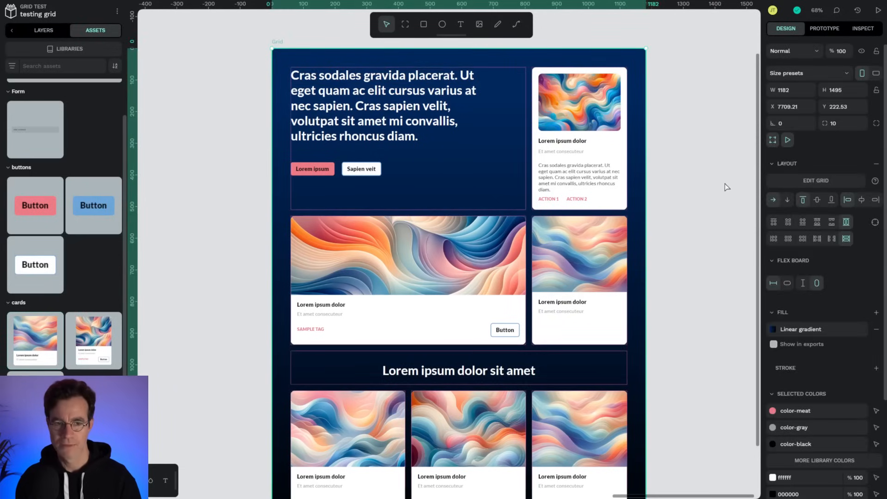
- Show the Grid board's generated CSS and HTML in the Inspect Code view and copy it
left_click(862, 29)
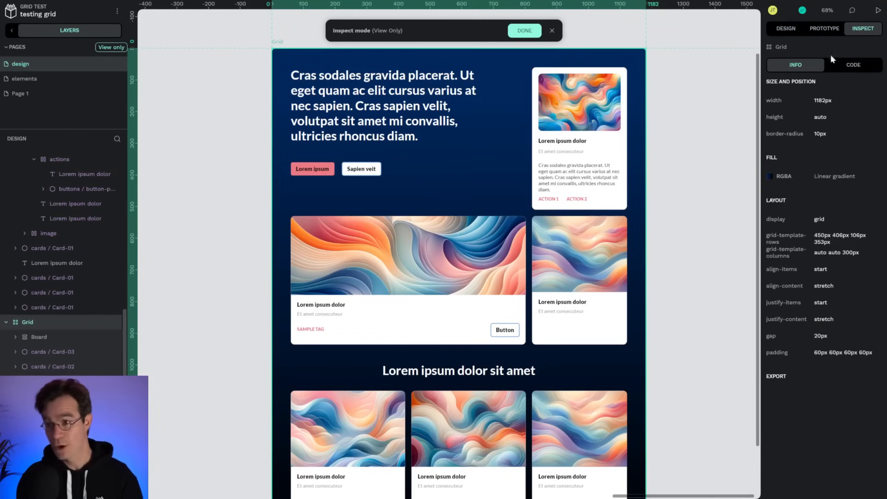
left_click(852, 65)
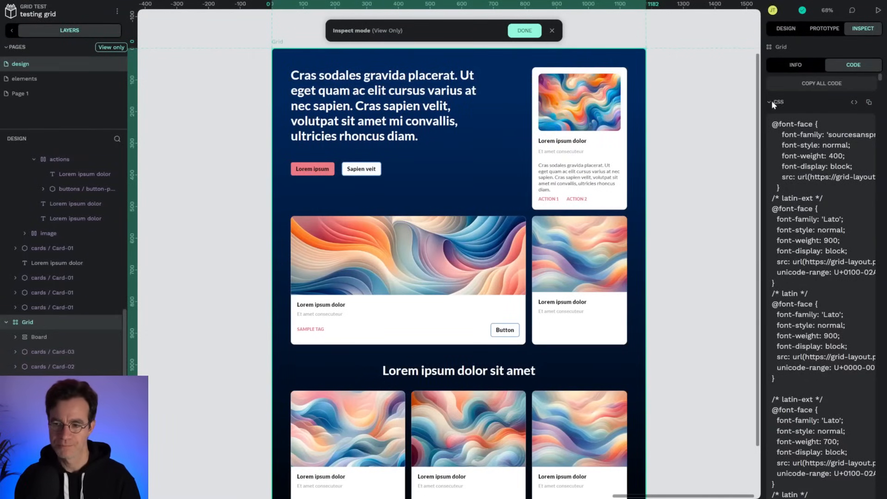
left_click(870, 121)
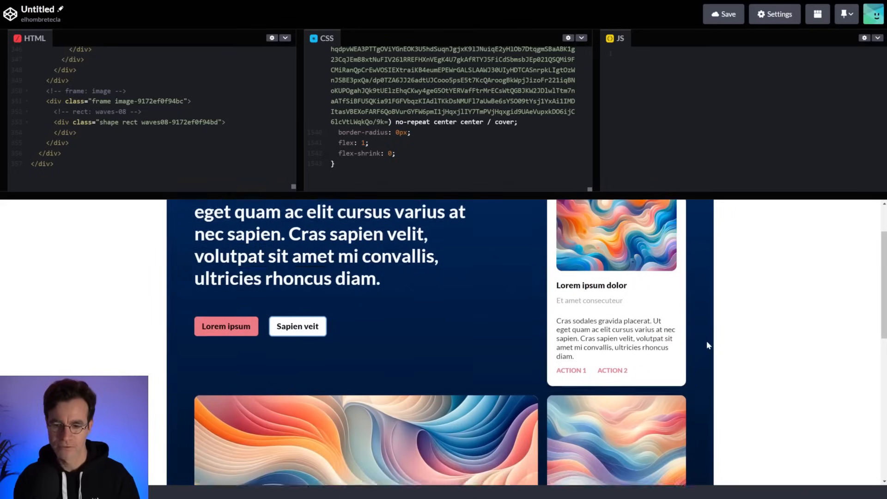
- Scroll the CodePen preview down to the large card, heading and three-card bottom row
scroll("down", 3)
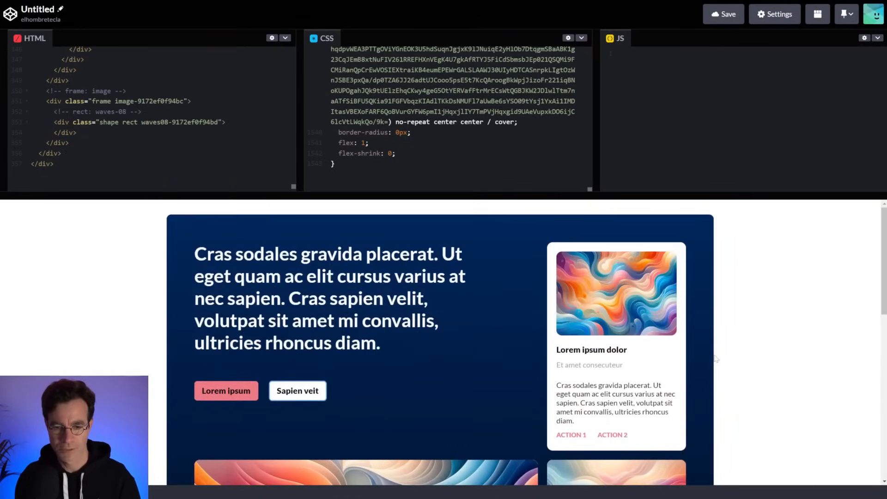
mouse_move(836, 313)
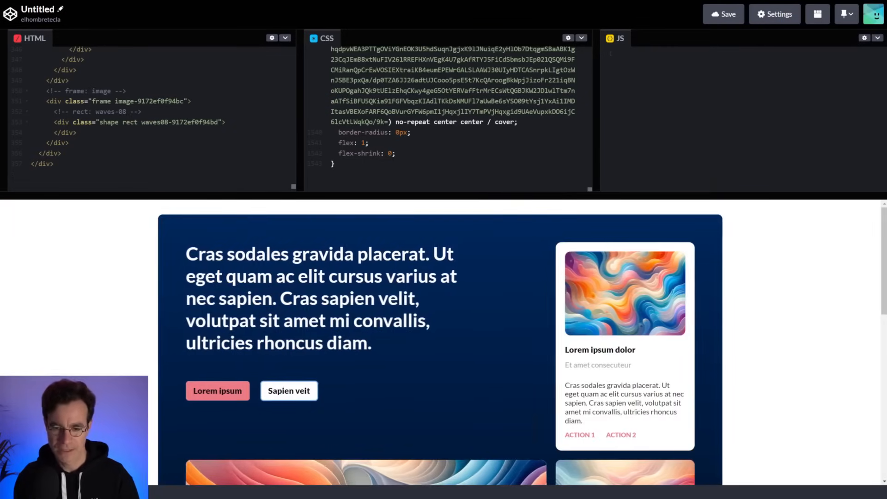
scroll("down", 3)
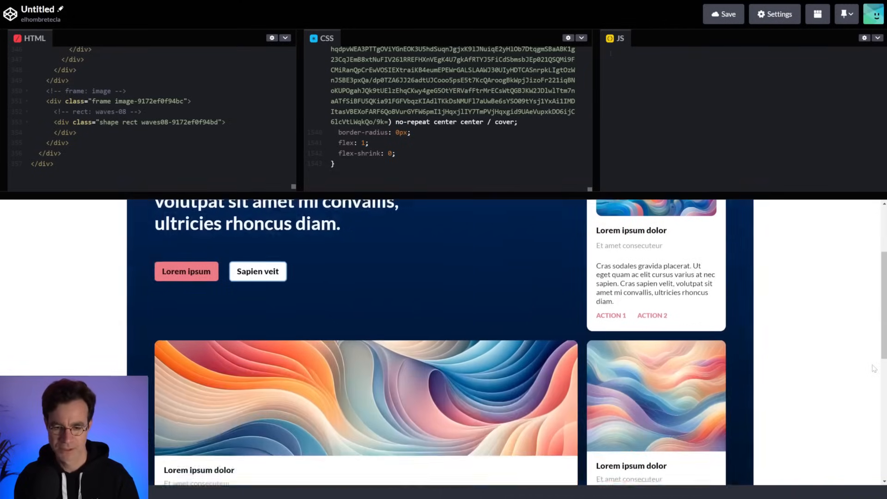
scroll("down", 3)
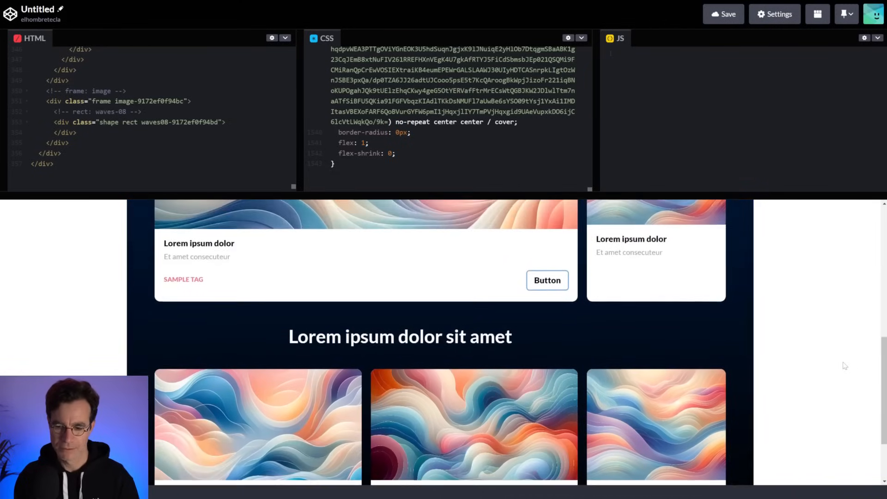